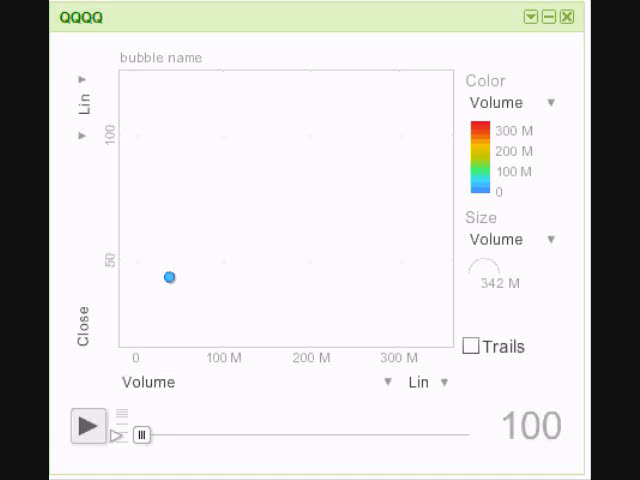
- Play the QQQQ Close-vs-Volume bubble animation through to time 2491 and pause it
left_click(87, 425)
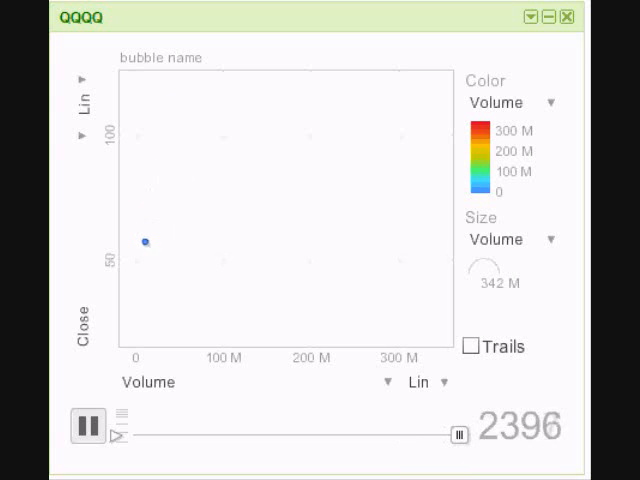
left_click(87, 426)
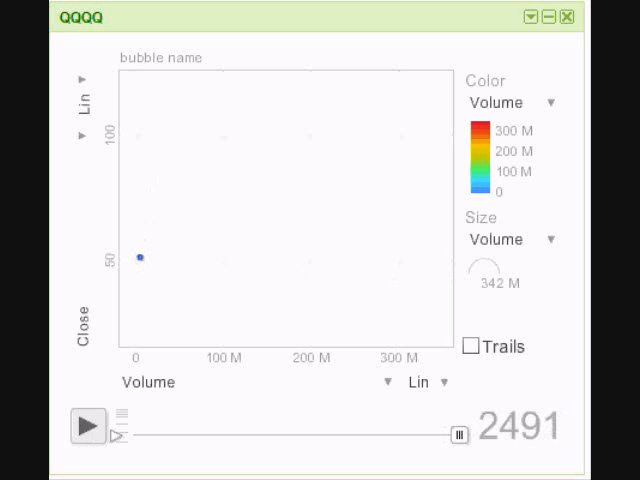
- Enable Trails and replay the animation to 2491, leaving the full multi-year colored bubble path
left_click(475, 352)
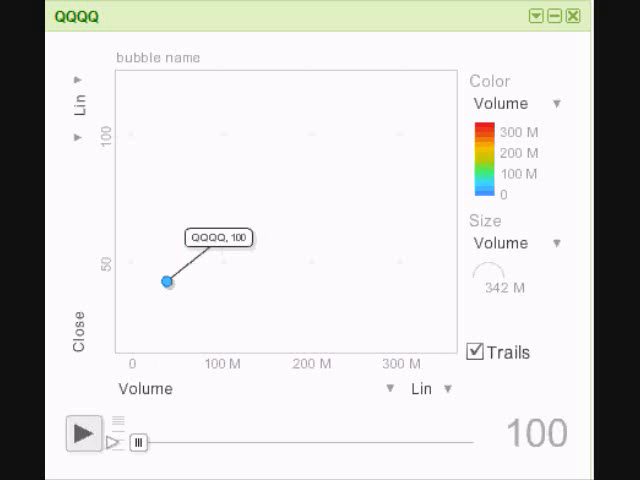
left_click(81, 432)
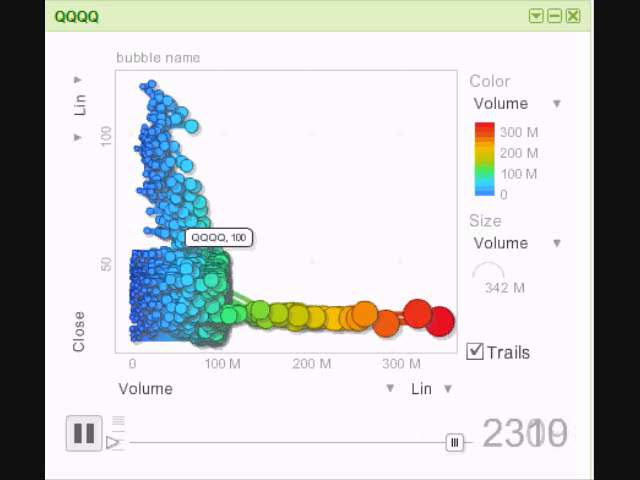
left_click(81, 434)
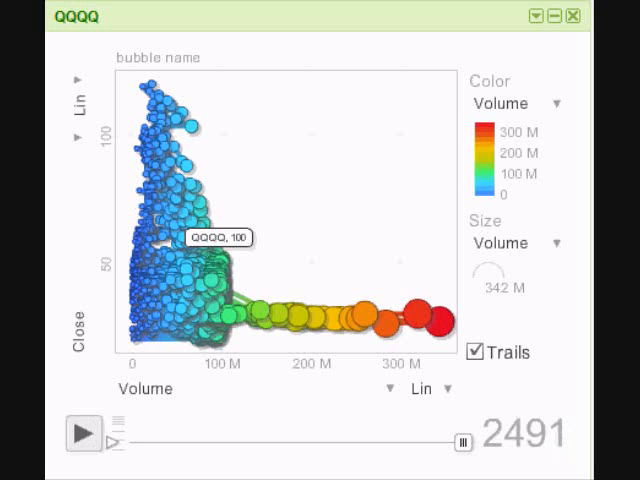